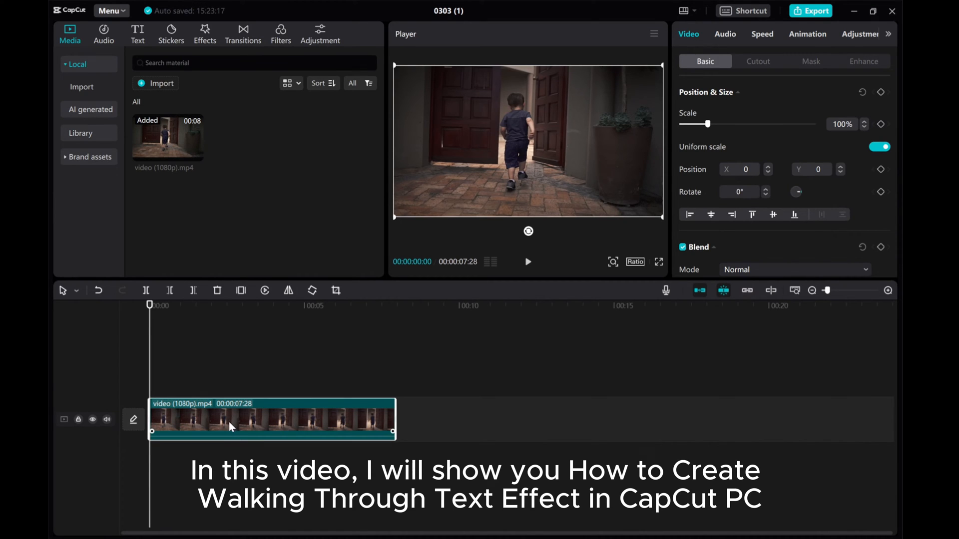
Copy the boy's video clip and paste the duplicate on a track above the original
right_click(231, 426)
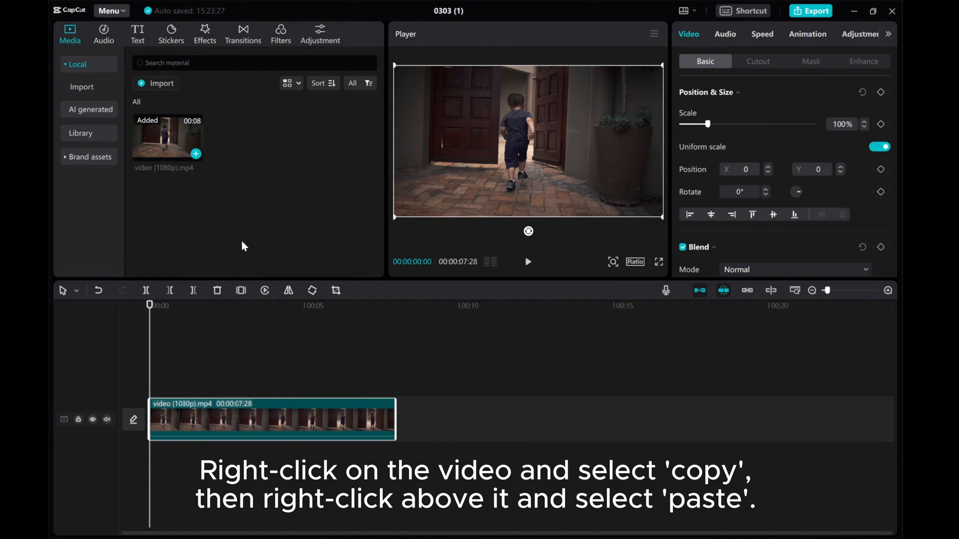
right_click(171, 397)
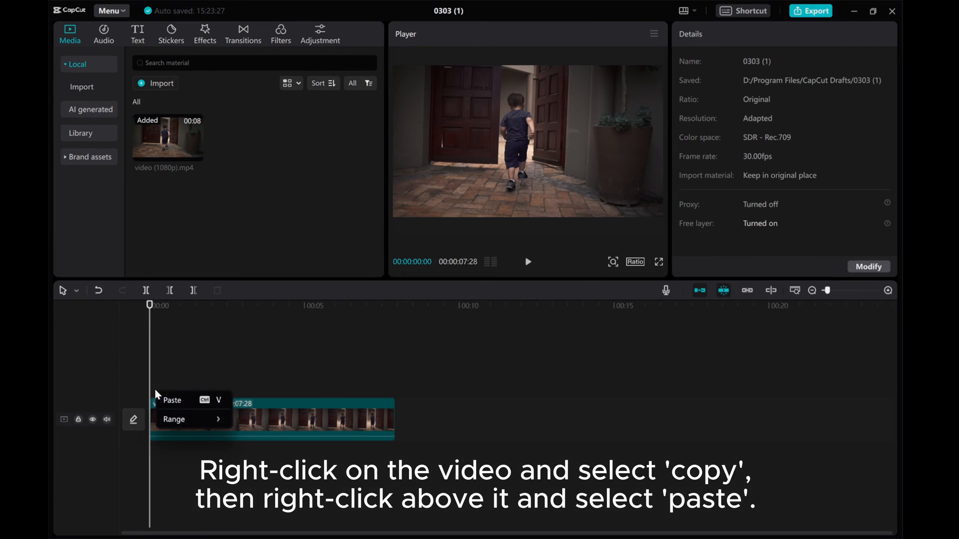
left_click(173, 399)
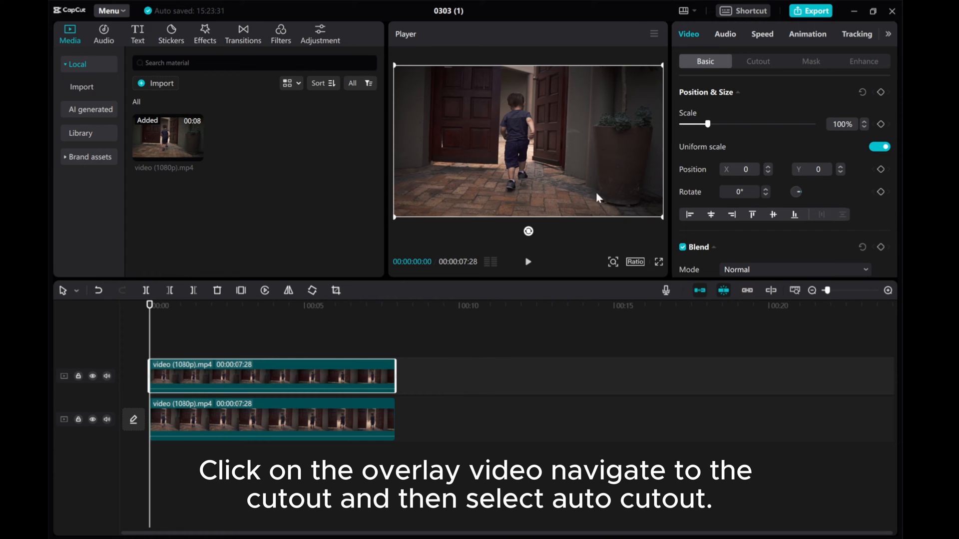
Apply Auto cutout to the upper copy so the boy is isolated from the background
left_click(758, 61)
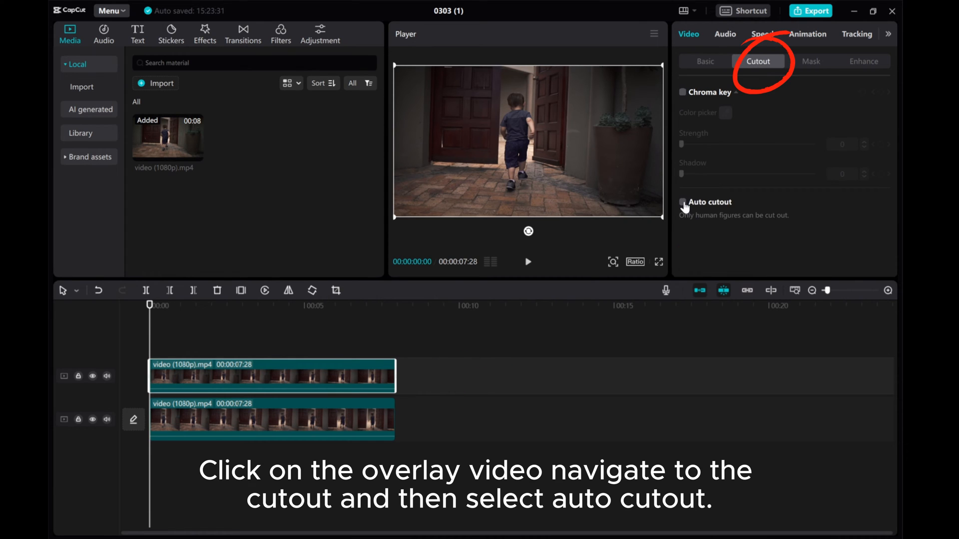
left_click(682, 202)
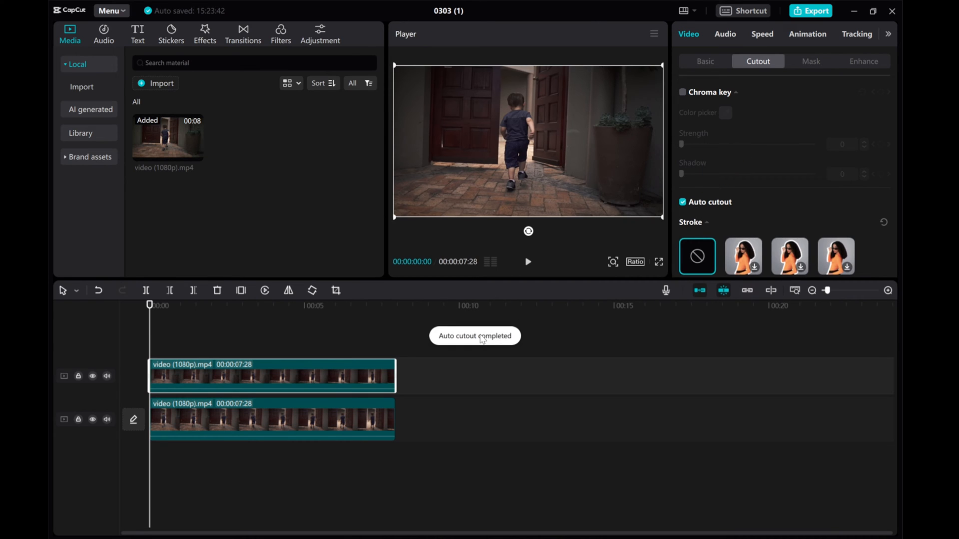
left_click(137, 34)
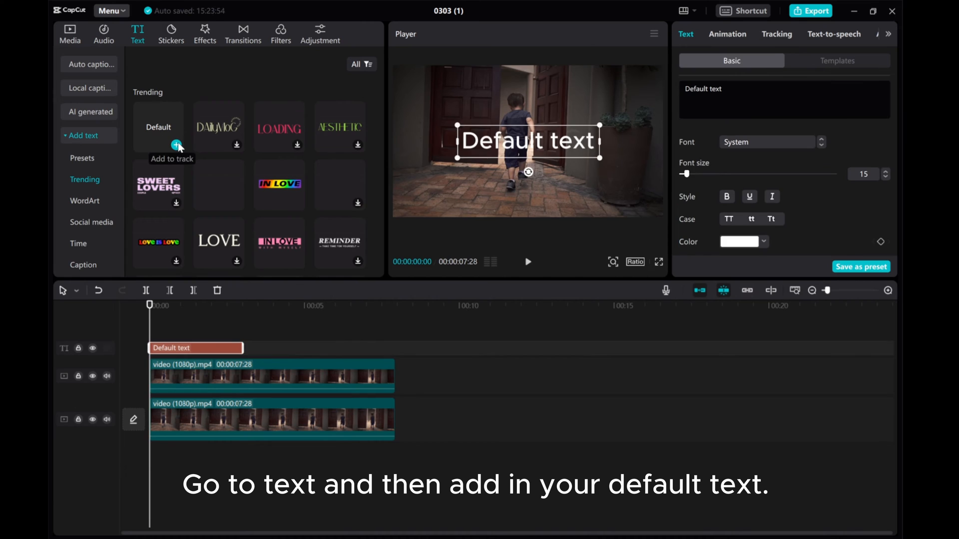
mouse_move(142, 278)
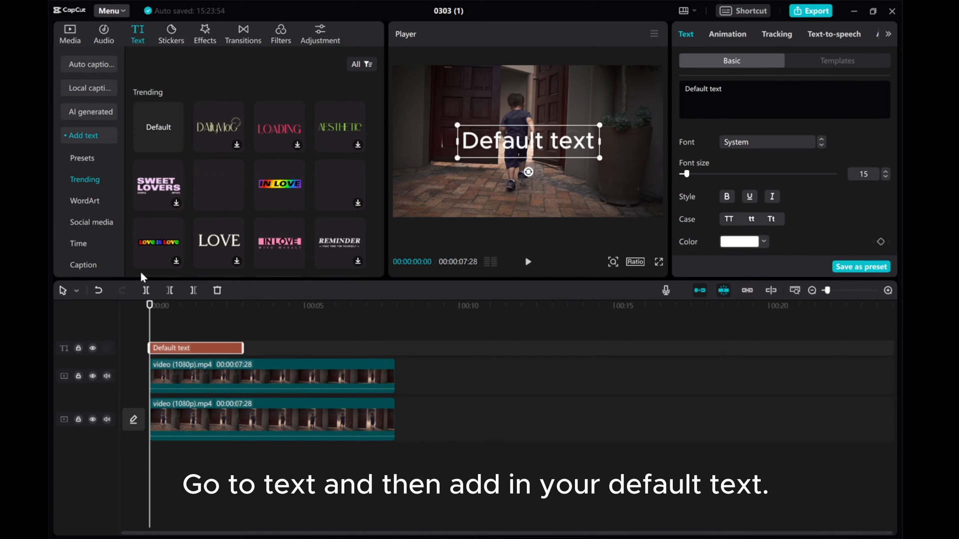
Drag the Default text clip down so it sits between the two video tracks
left_click_drag(196, 348, 196, 395)
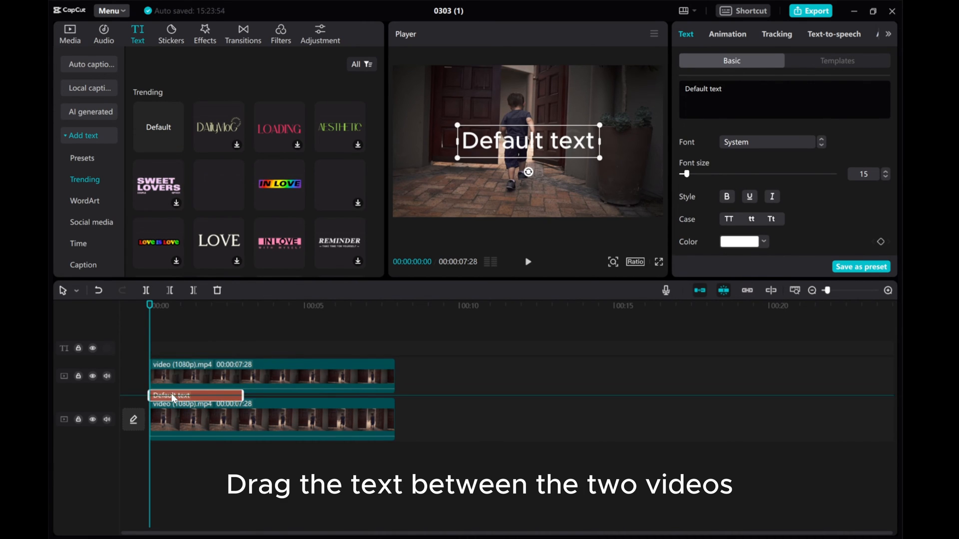
left_click_drag(196, 396, 195, 387)
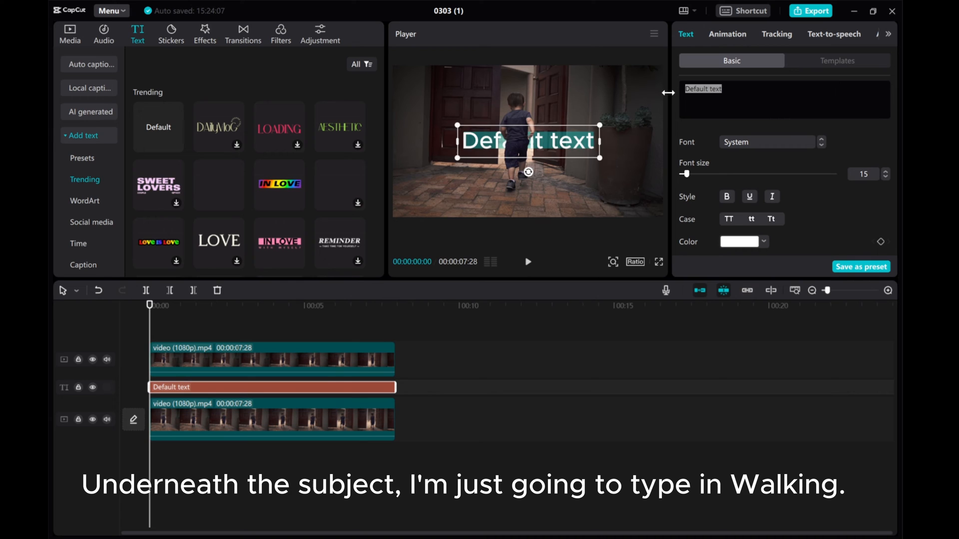
Make the text read 'Walking' in bold green Rubik at font size 44
type("Walking")
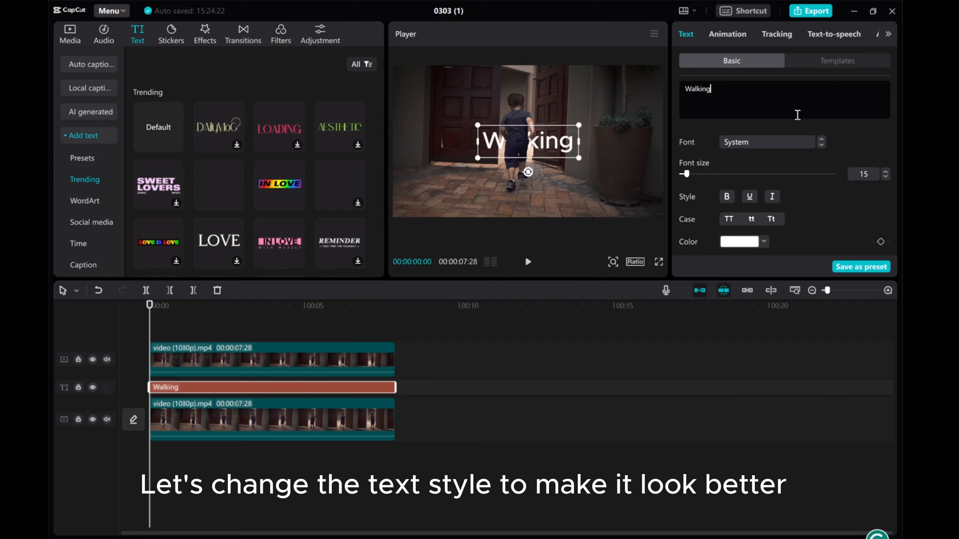
left_click(764, 142)
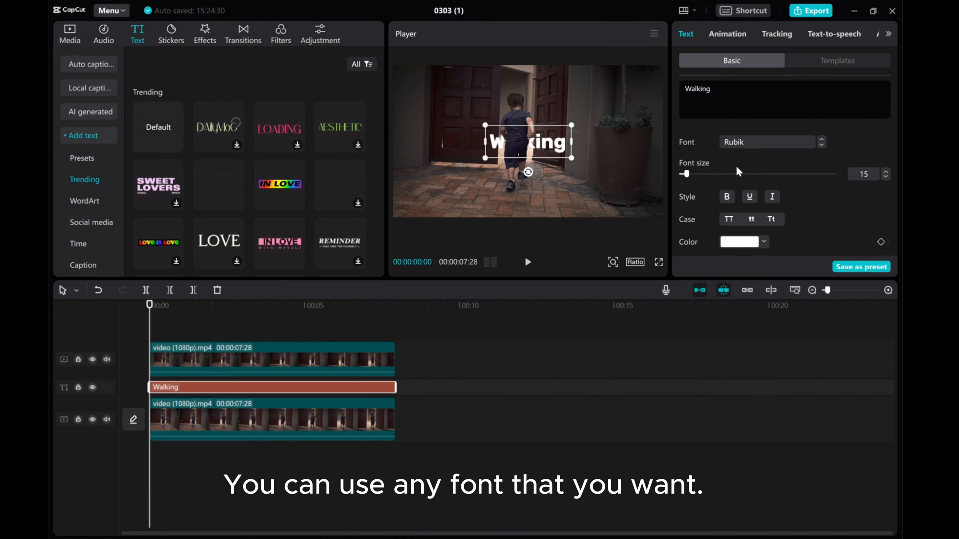
left_click_drag(687, 174, 701, 174)
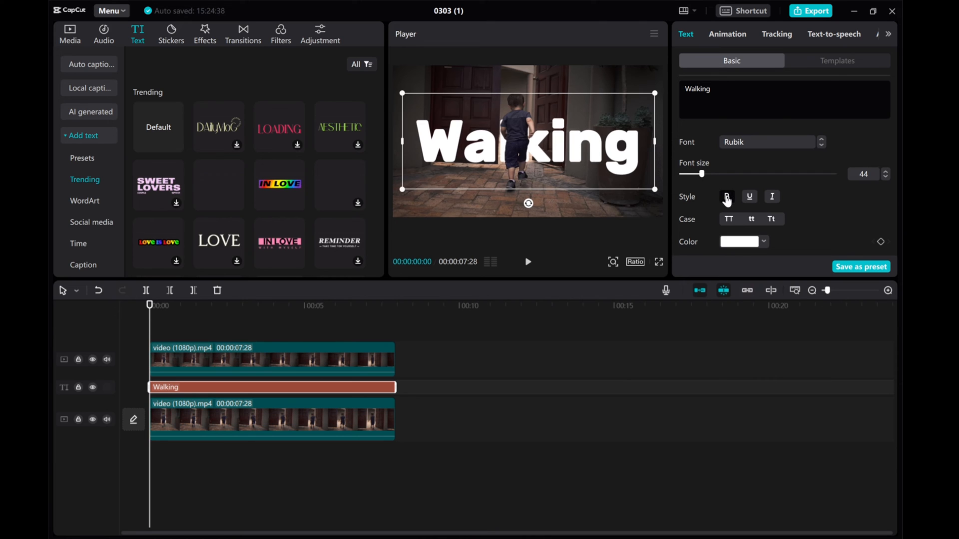
scroll("down", 3)
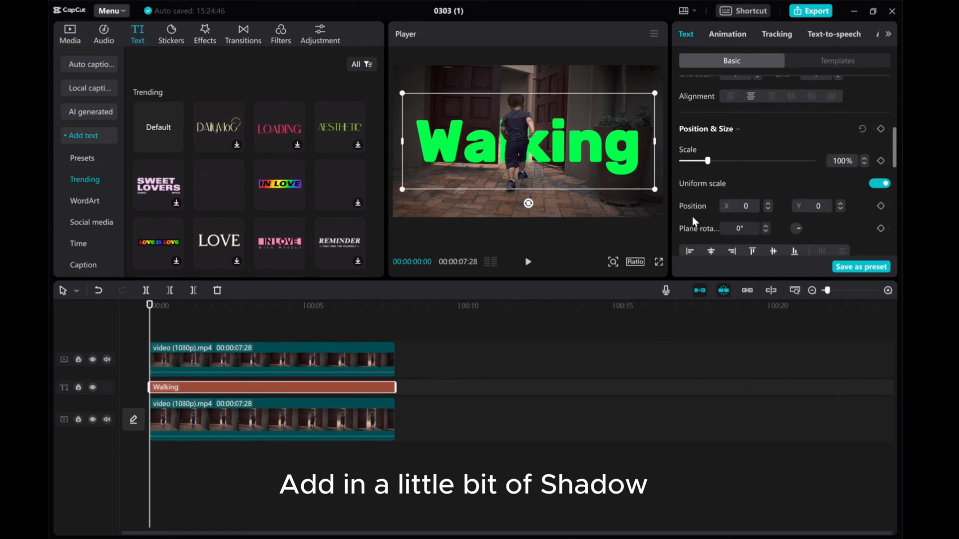
Enable a black shadow on the Walking text with 48% opacity
left_click(684, 173)
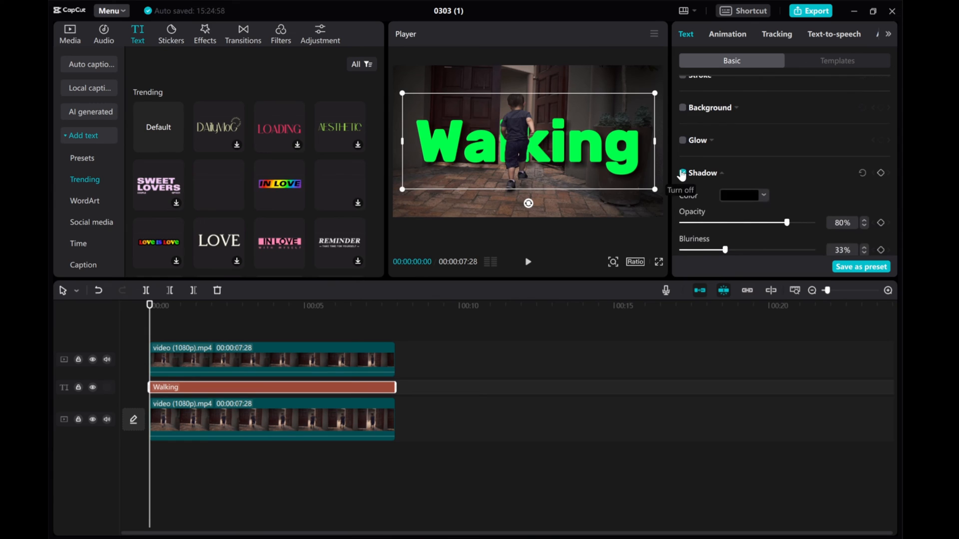
left_click_drag(787, 223, 746, 223)
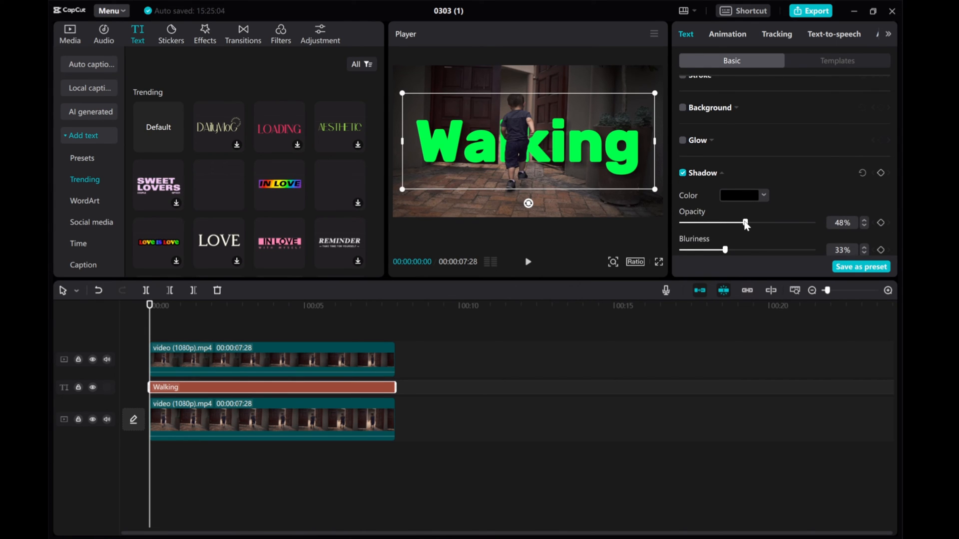
left_click(245, 360)
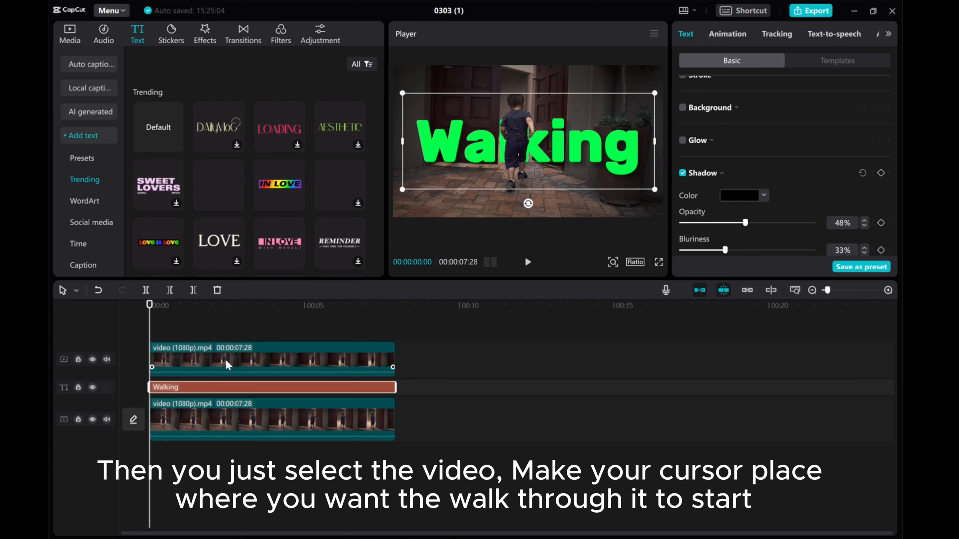
Add a 100% opacity keyframe on the cutout copy at 00:01:08 in Video > Basic
left_click(271, 358)
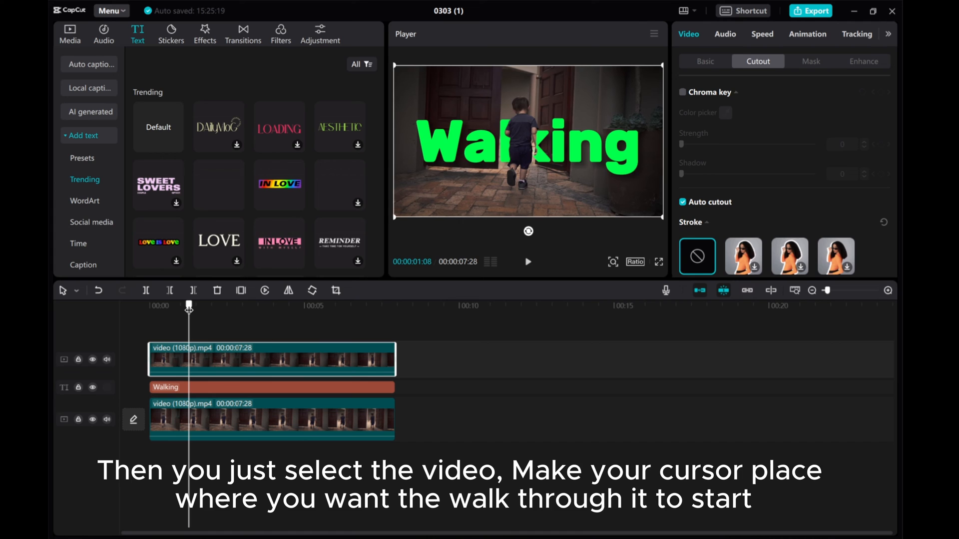
left_click(704, 61)
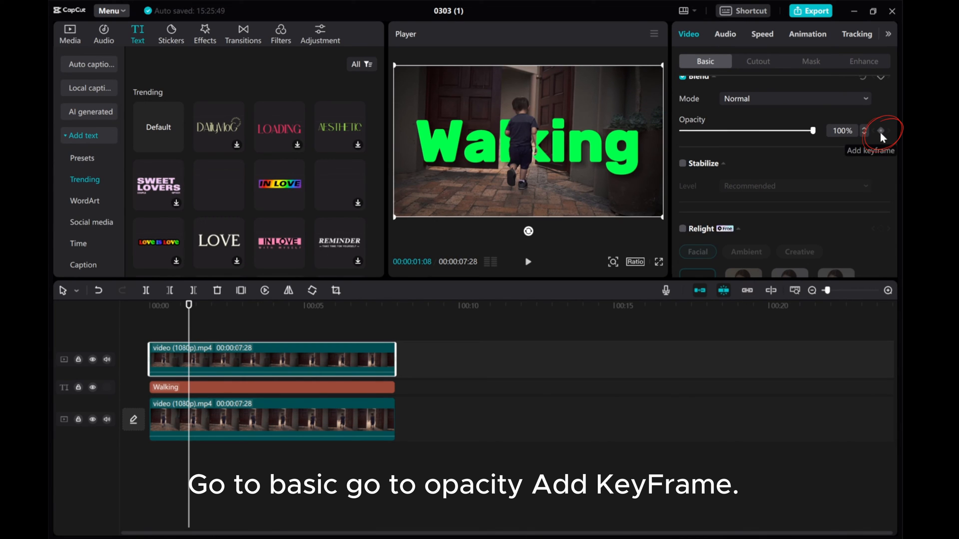
left_click(881, 131)
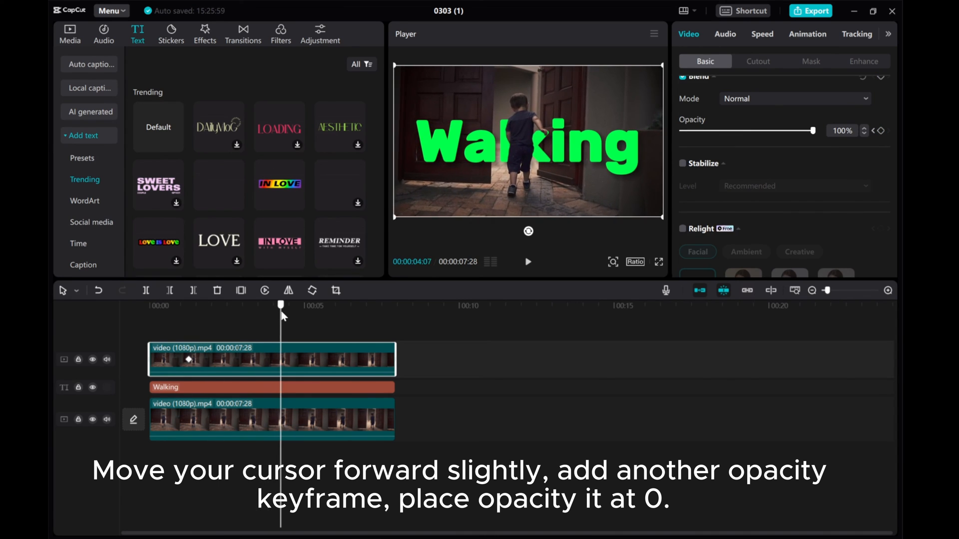
Keyframe the cutout copy to 0% opacity at 00:05:12 and play back the walk-through
left_click_drag(279, 306, 317, 306)
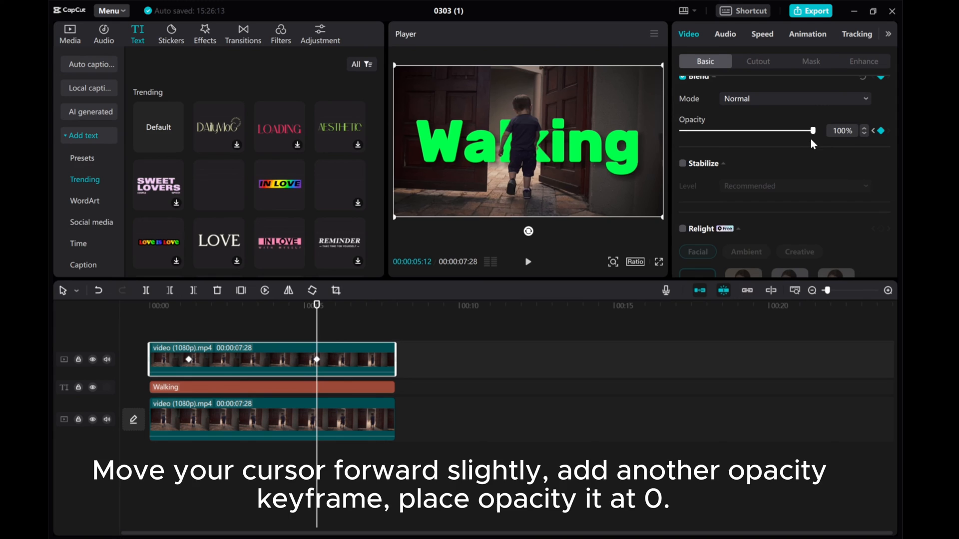
left_click_drag(813, 130, 681, 130)
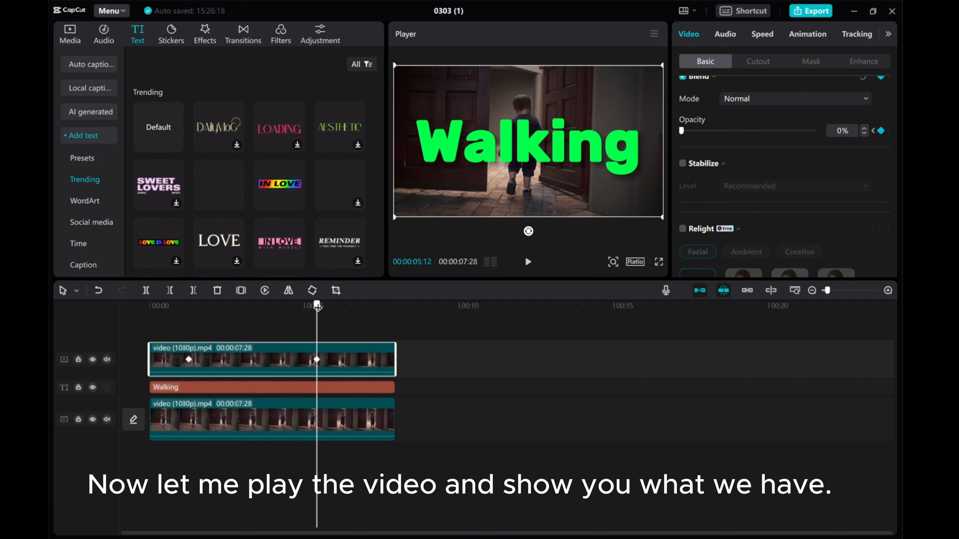
left_click(527, 262)
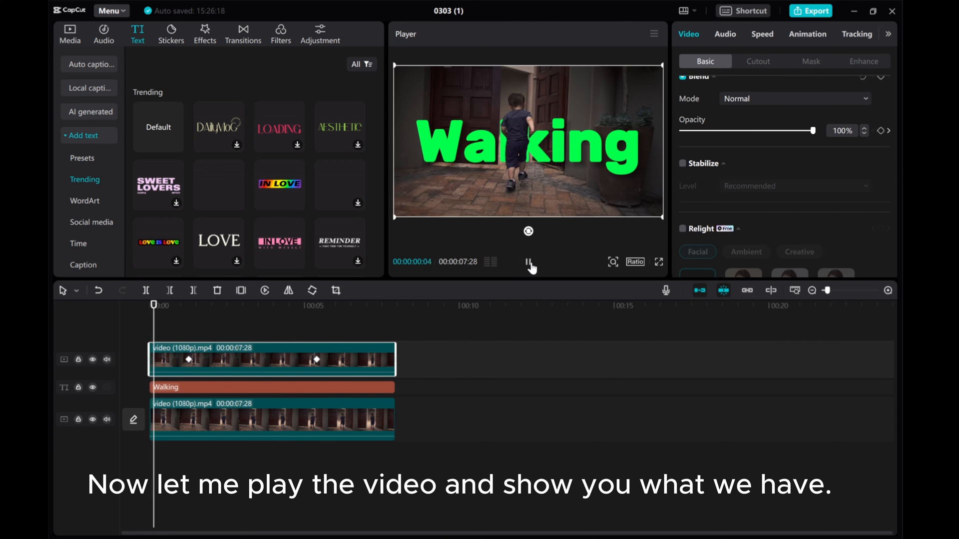